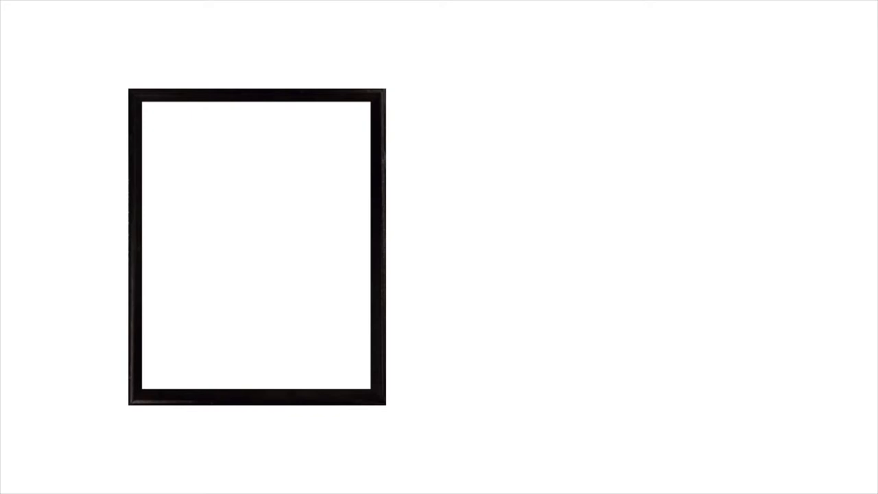
{"action": "type", "text": "8"}
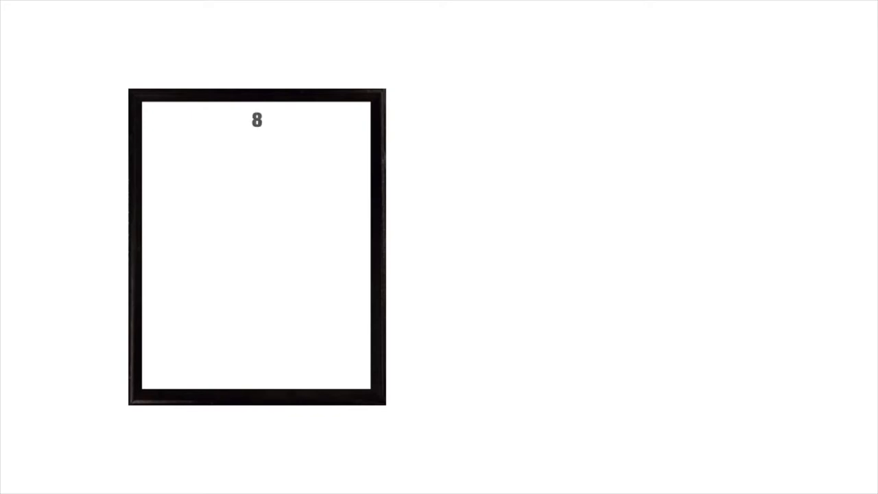